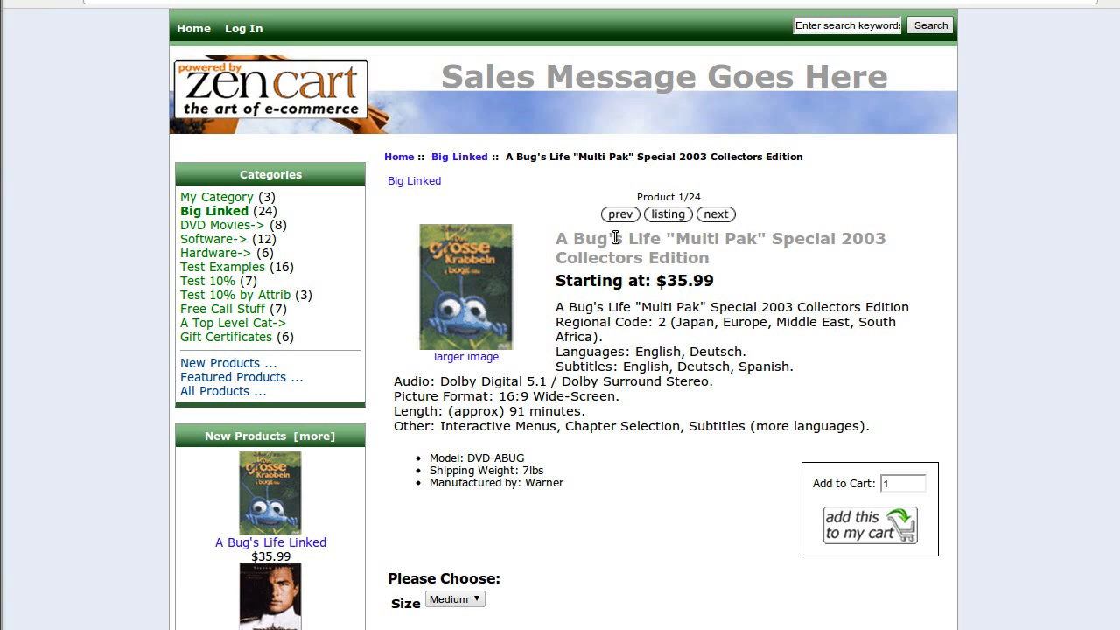
{"action": "mouse_move", "coordinate": [690, 168]}
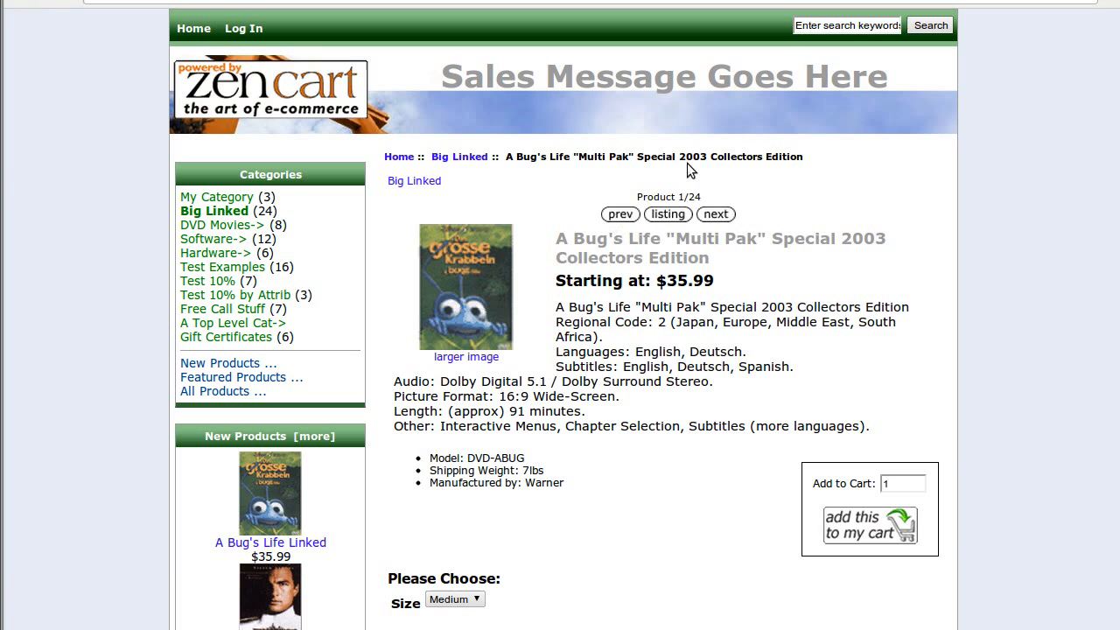
{"action": "mouse_move", "coordinate": [716, 214]}
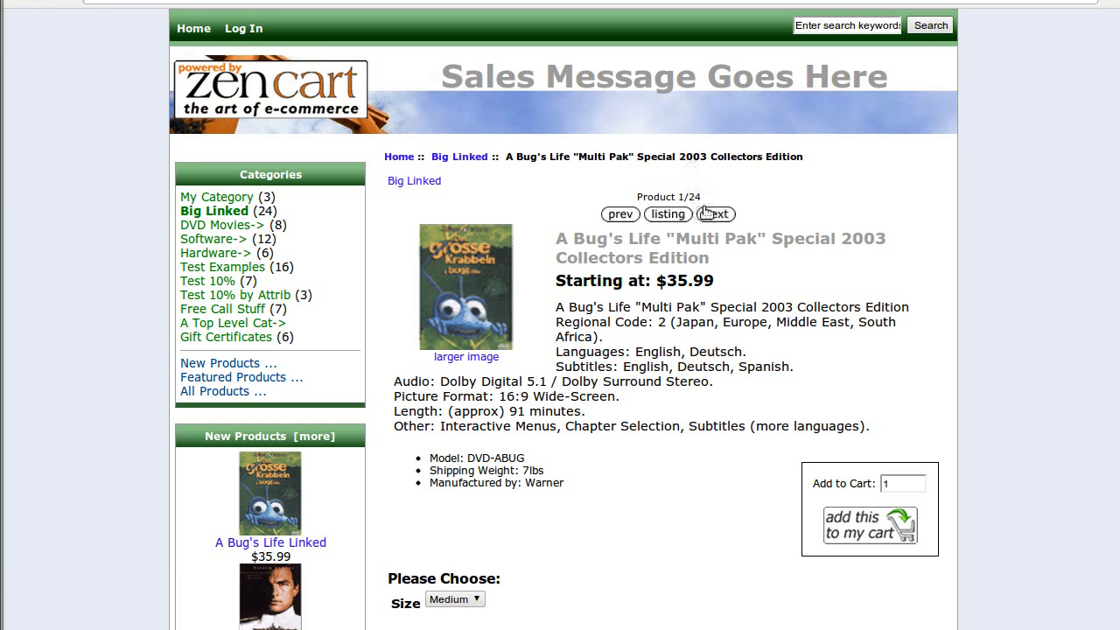
{"action": "mouse_move", "coordinate": [680, 226]}
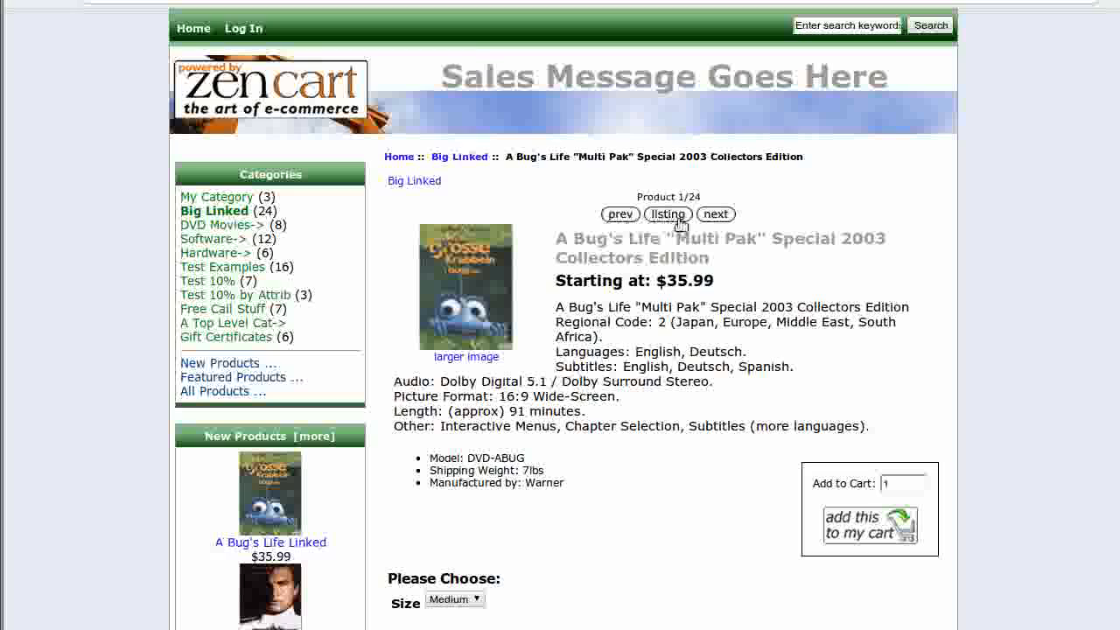
{"action": "mouse_move", "coordinate": [734, 225]}
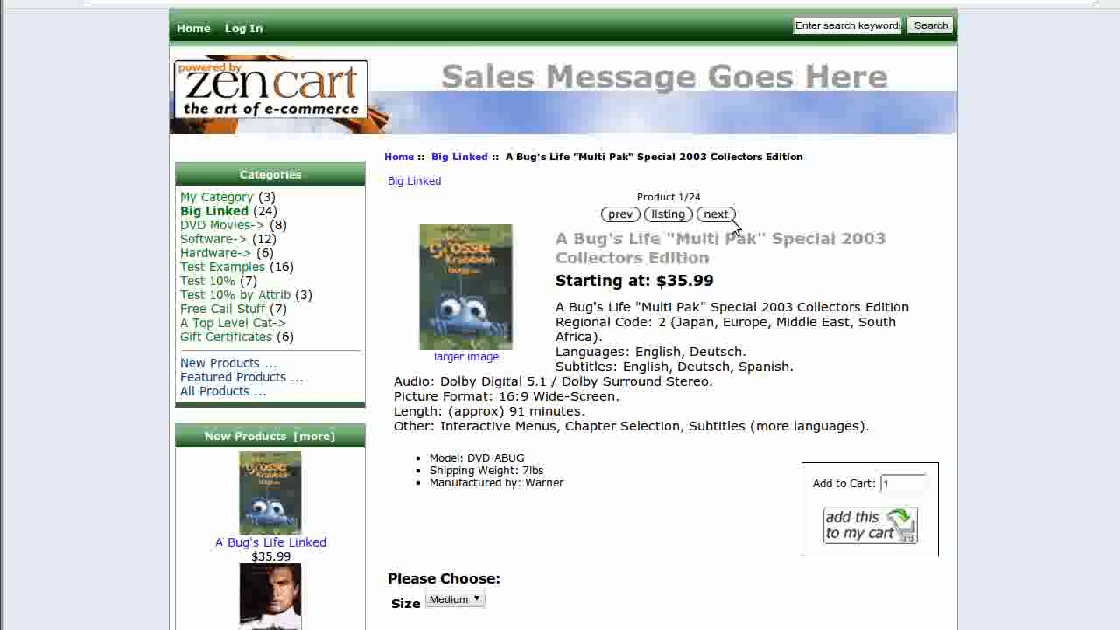
{"action": "mouse_move", "coordinate": [734, 225]}
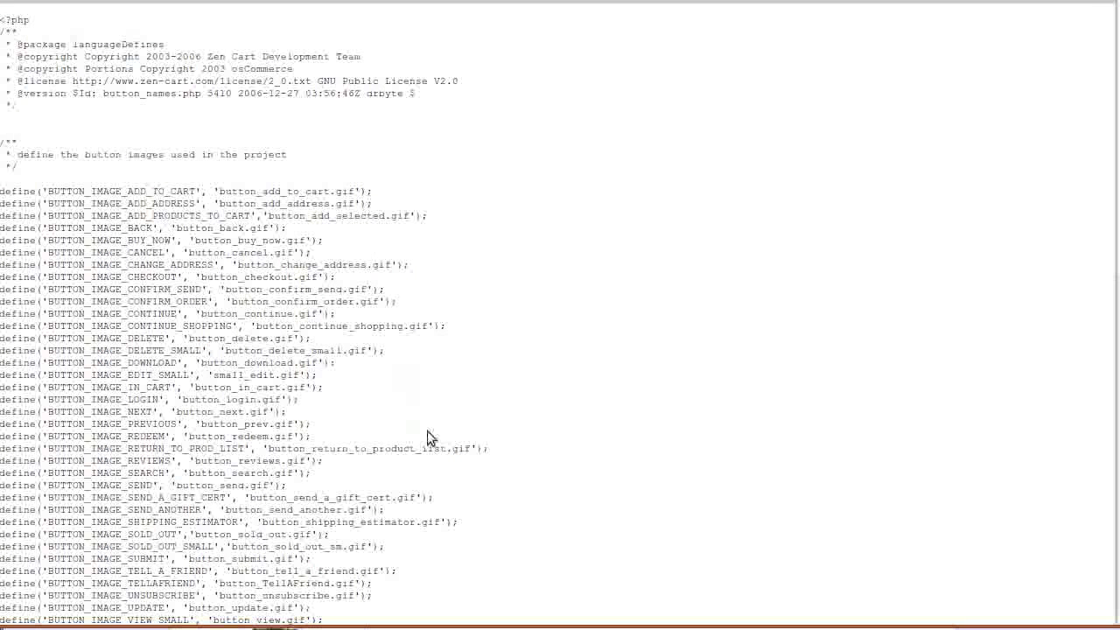
{"action": "mouse_move", "coordinate": [613, 408]}
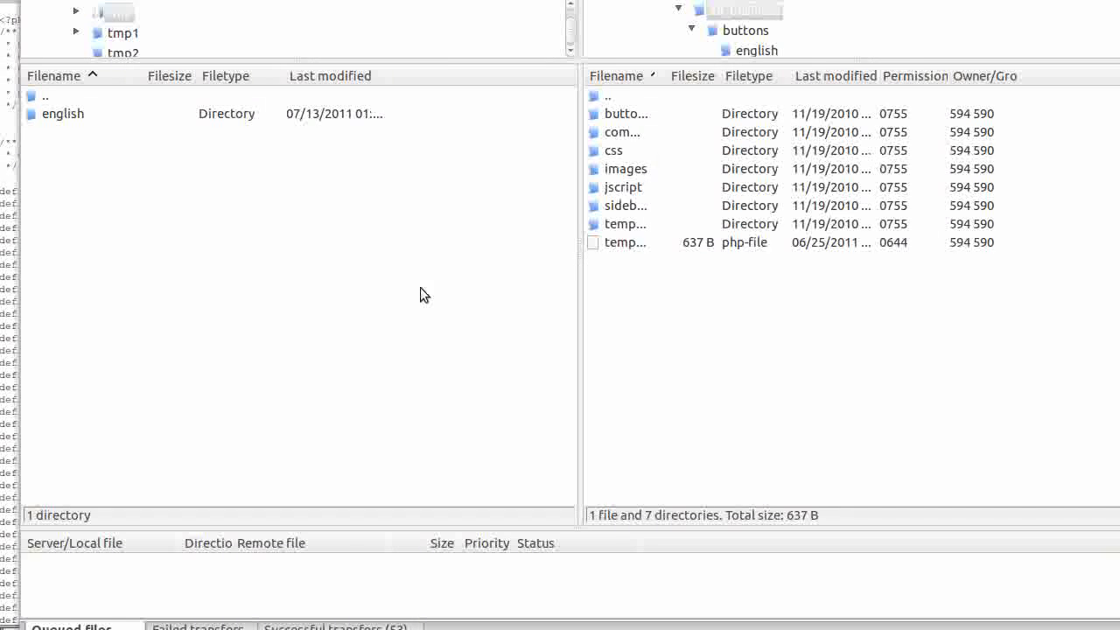
{"action": "mouse_move", "coordinate": [645, 313]}
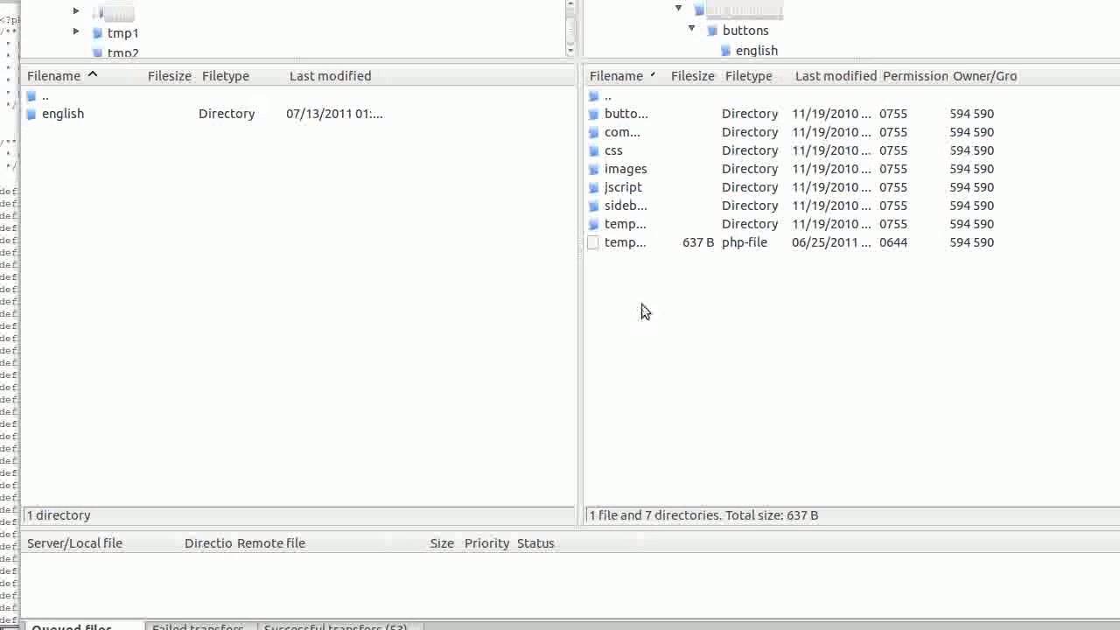
{"action": "mouse_move", "coordinate": [86, 104]}
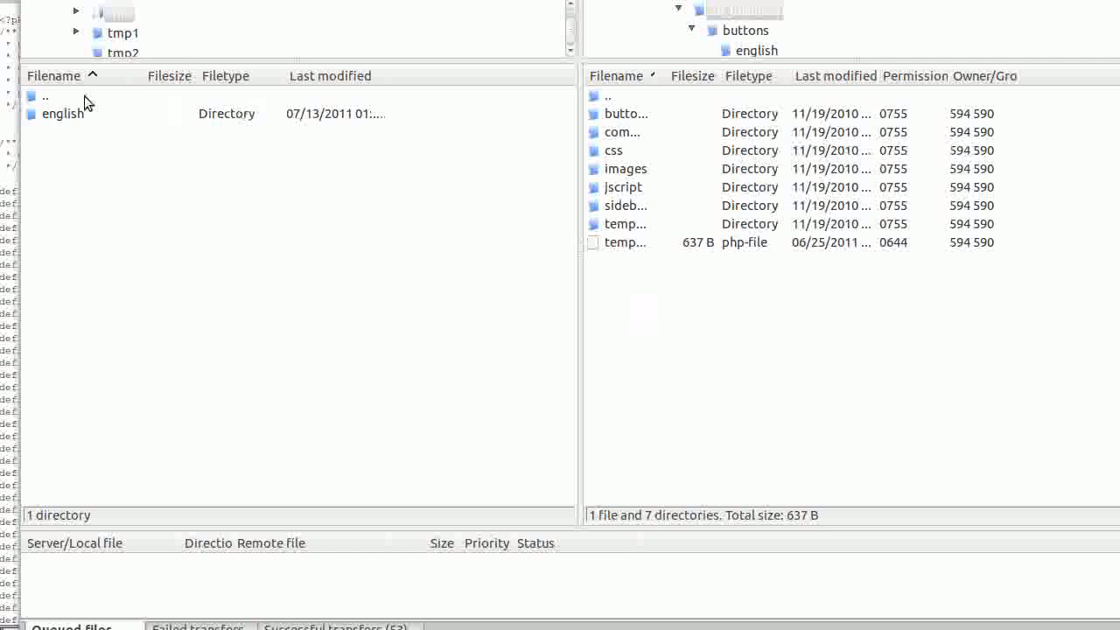
Select the local english button-image folder for upload to the server's buttons/english directory.
{"action": "left_click", "coordinate": [63, 114]}
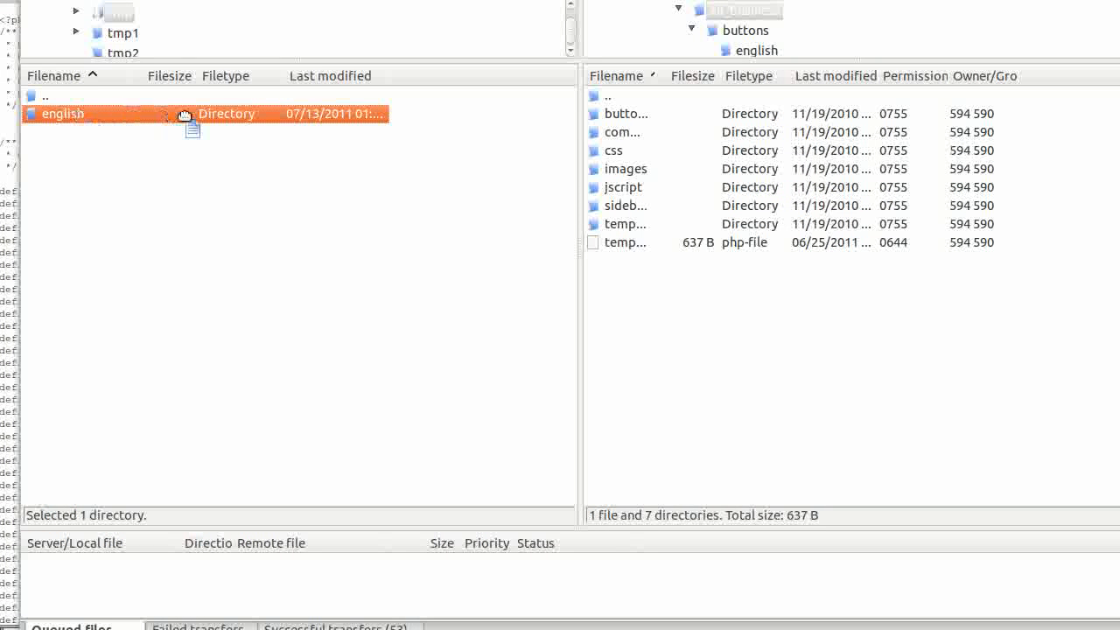
{"action": "mouse_move", "coordinate": [613, 118]}
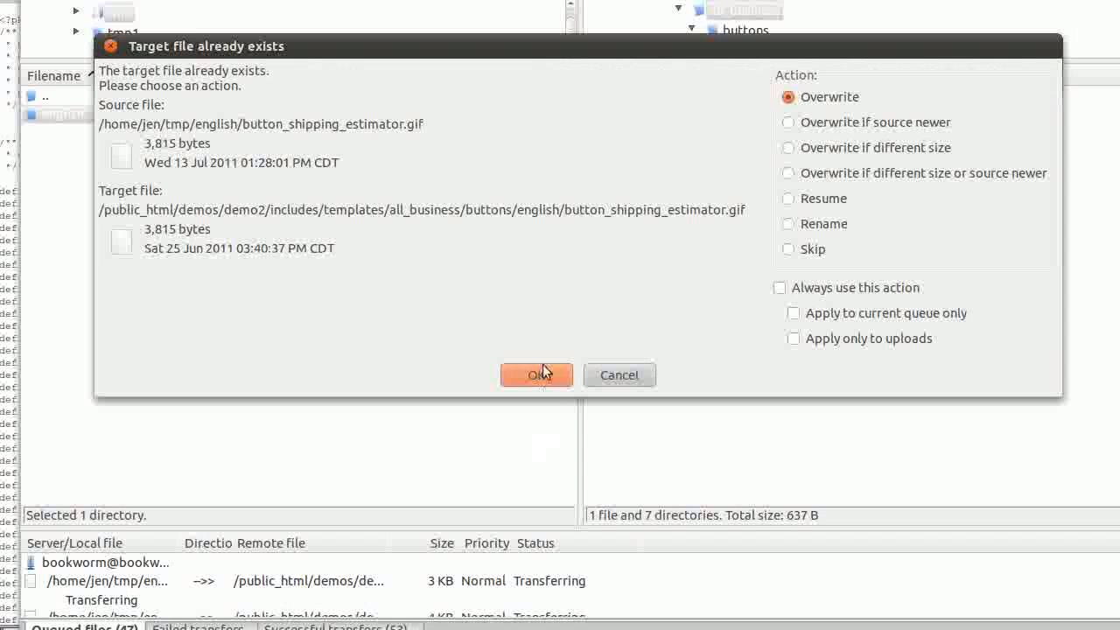
Overwrite button_shipping_estimator.gif, button_add_to_cart.gif, small_edit.gif and button_add_selected.gif on the server.
{"action": "left_click", "coordinate": [536, 375]}
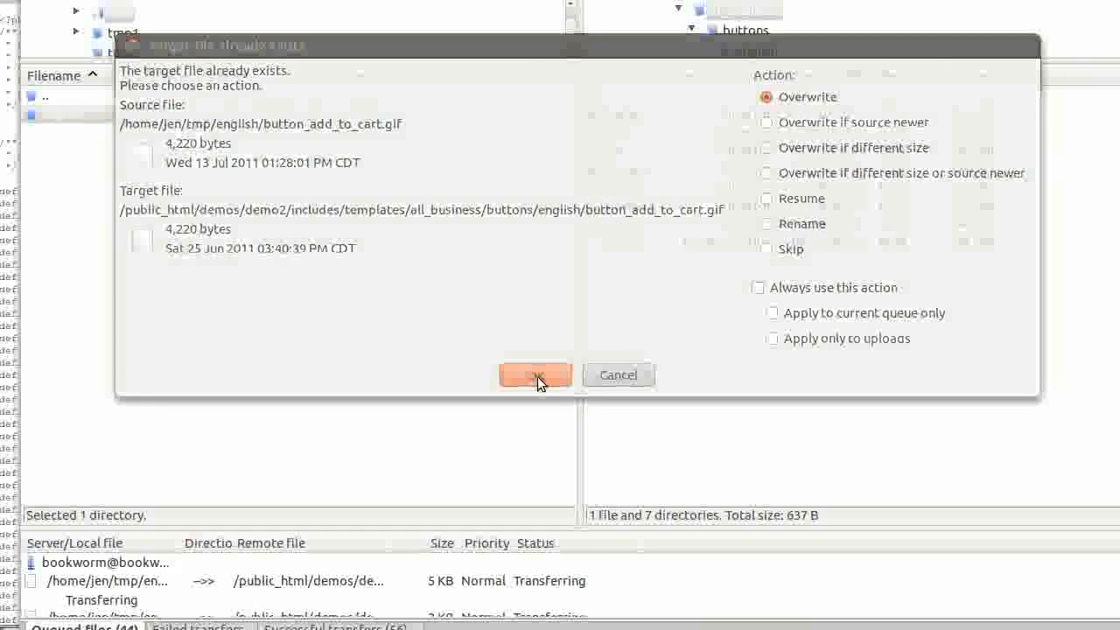
{"action": "left_click", "coordinate": [536, 374]}
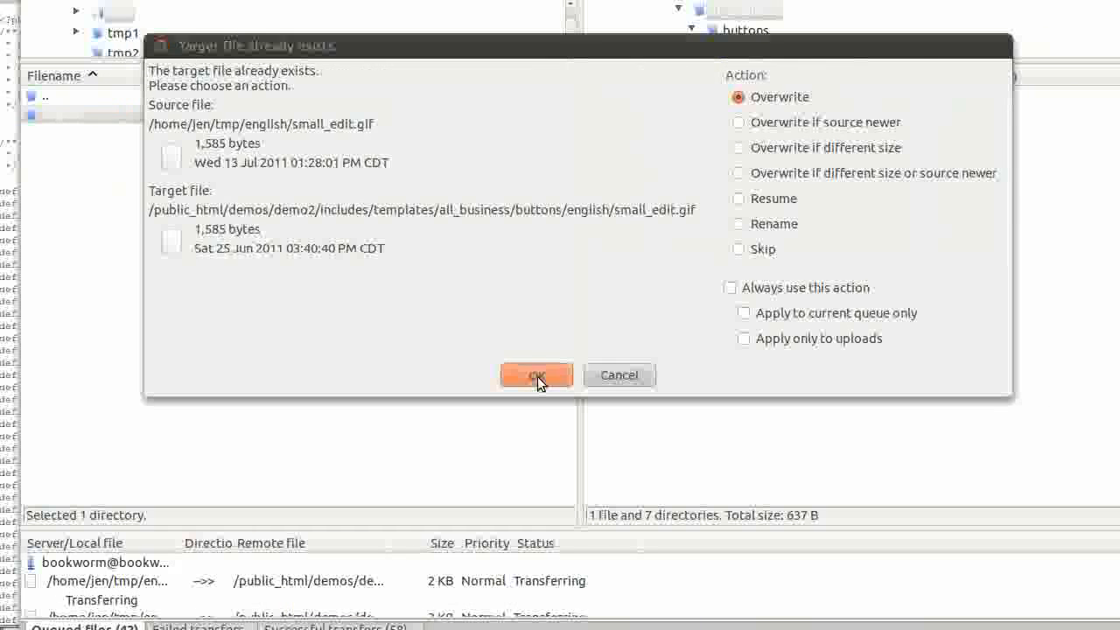
{"action": "left_click", "coordinate": [536, 374]}
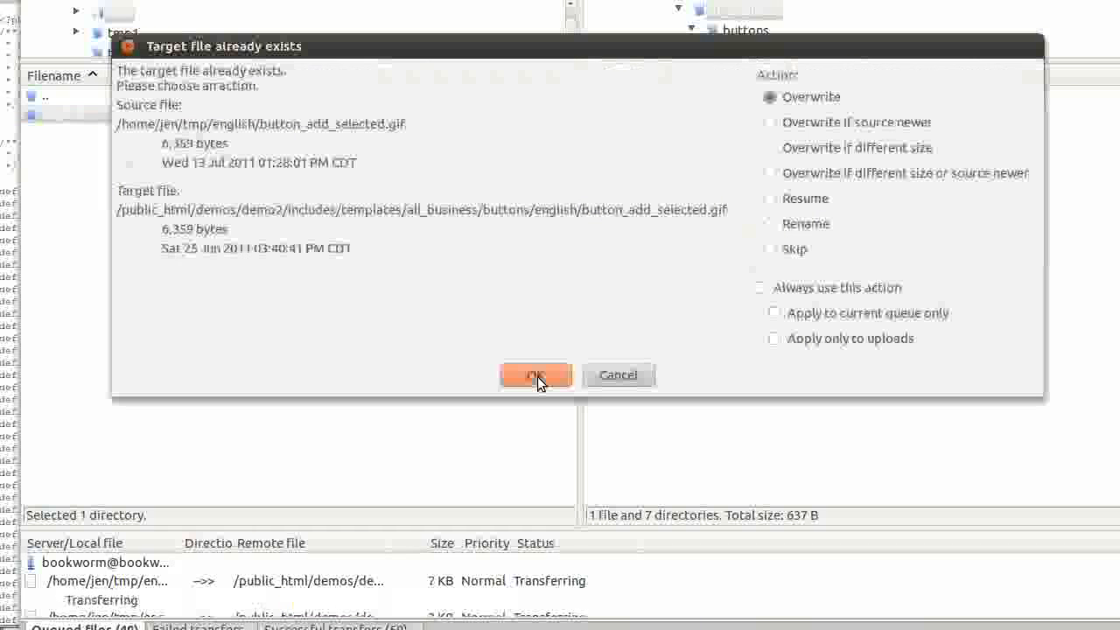
{"action": "left_click", "coordinate": [536, 375]}
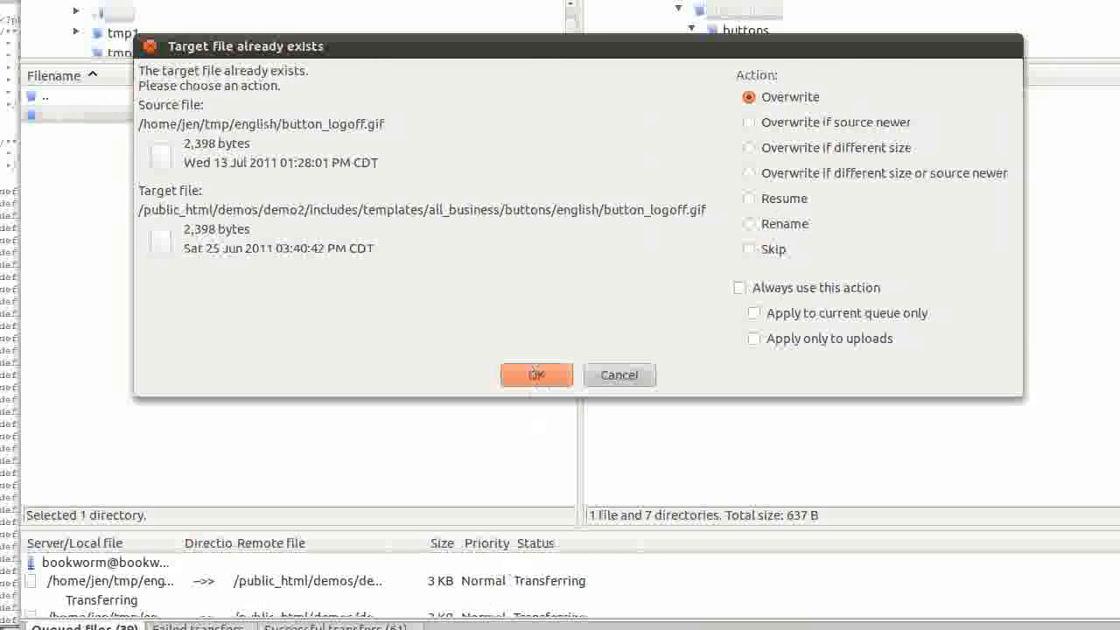